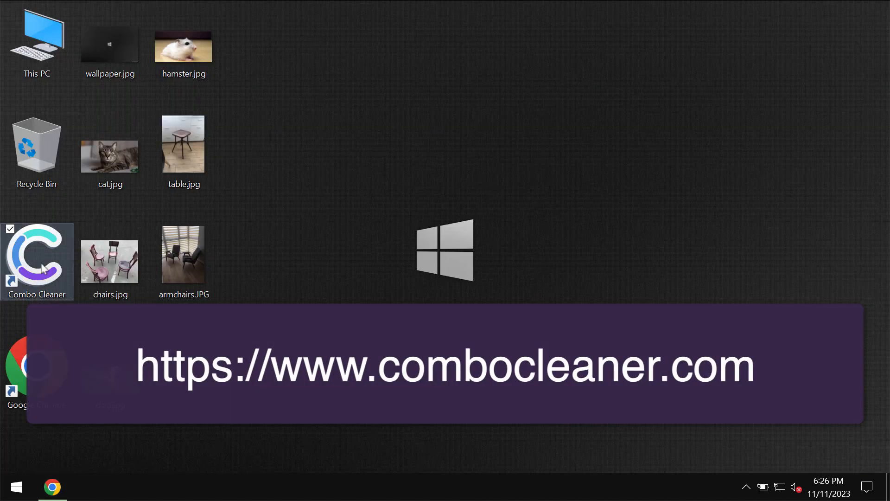
Launch Combo Cleaner from its desktop shortcut so the dashboard appears.
double_click(37, 261)
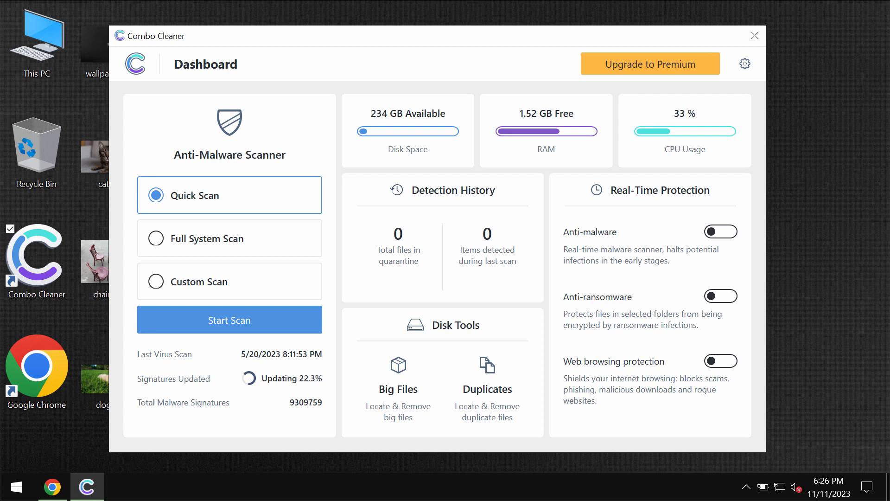
mouse_move(592, 46)
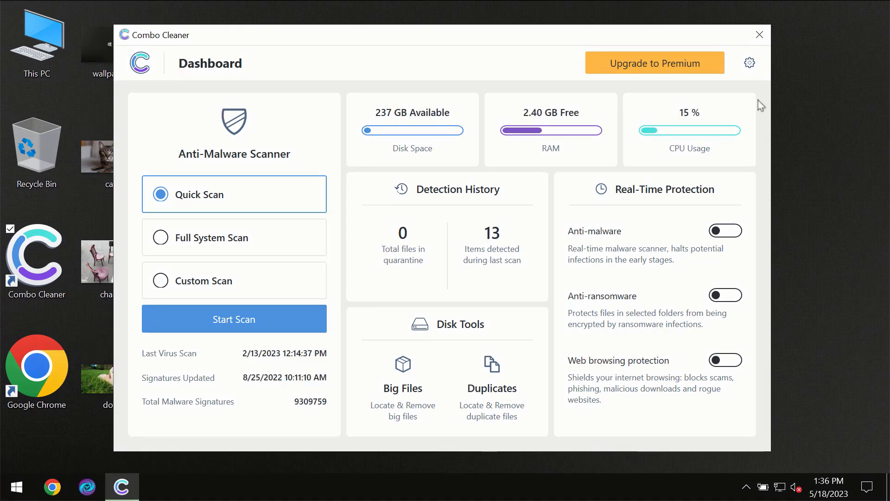
mouse_move(548, 48)
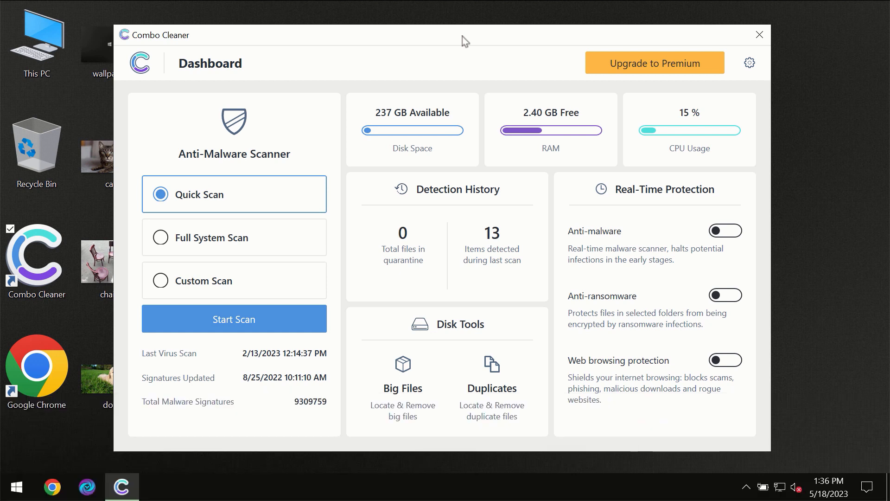
mouse_move(195, 207)
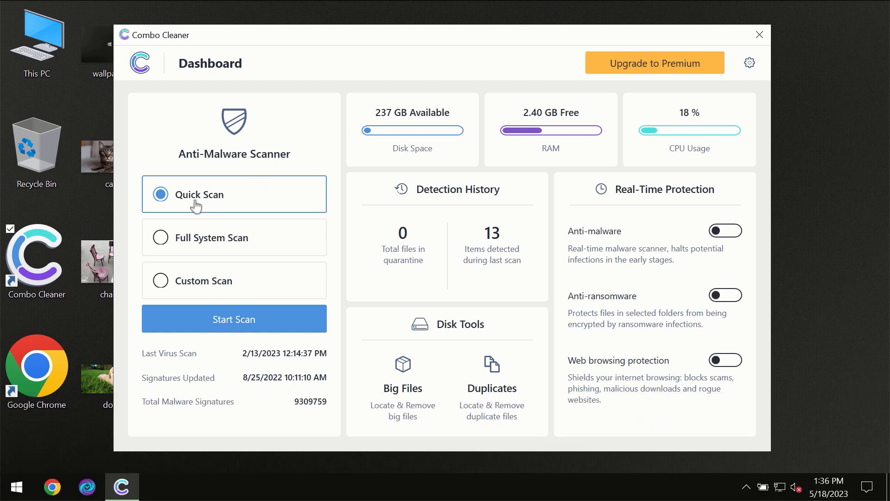
mouse_move(213, 218)
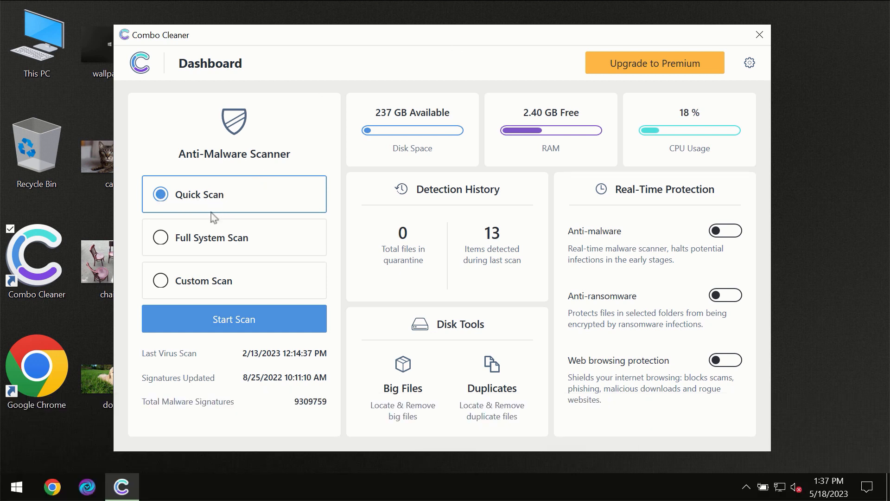
mouse_move(222, 325)
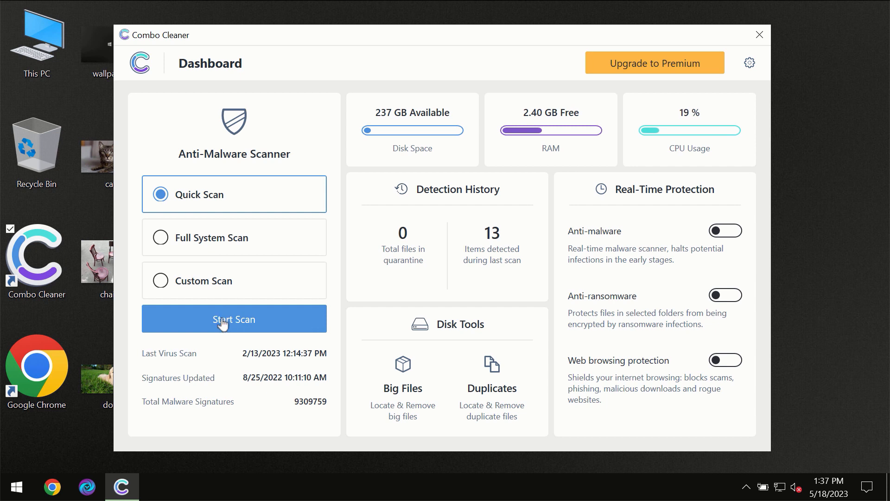
Start the Quick Scan of commonly infected areas in the Anti-Malware Scanner.
left_click(233, 319)
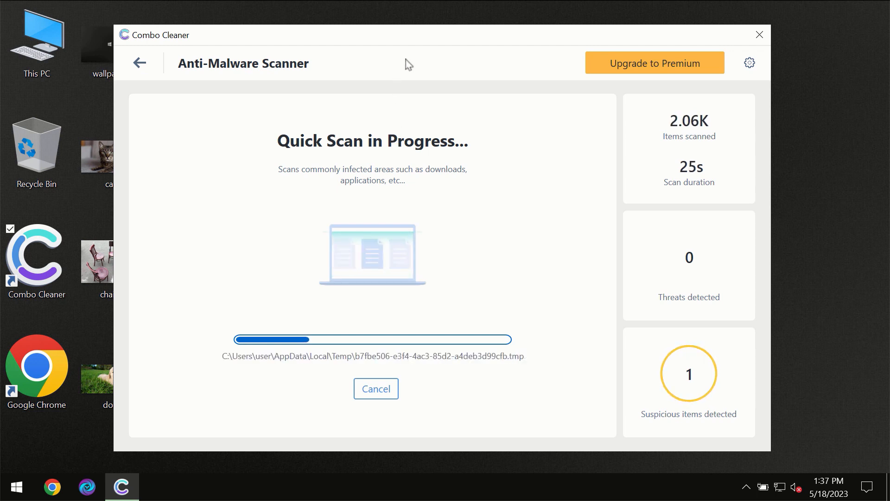
mouse_move(422, 54)
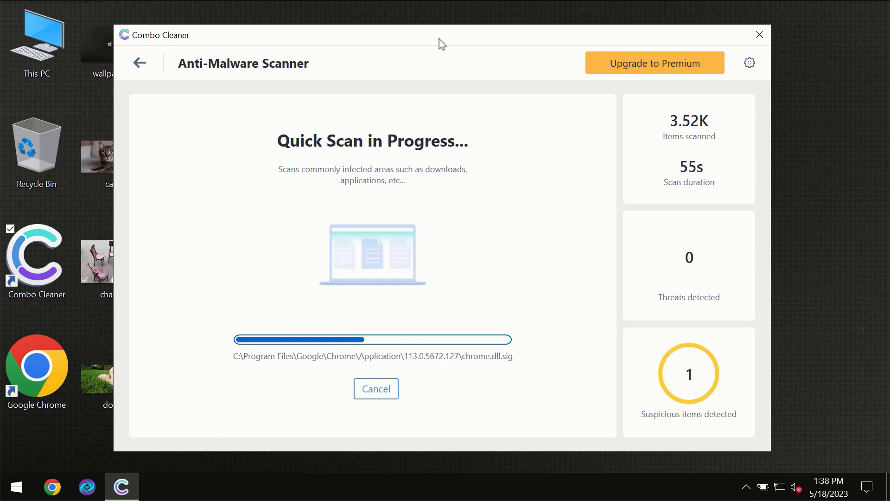
mouse_move(700, 59)
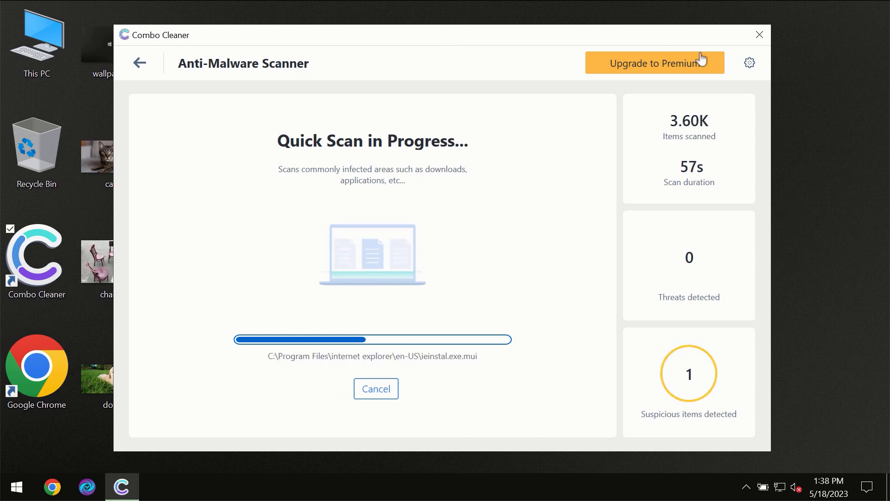
View the general and Anti-Ransomware settings, then return to the dashboard.
left_click(749, 63)
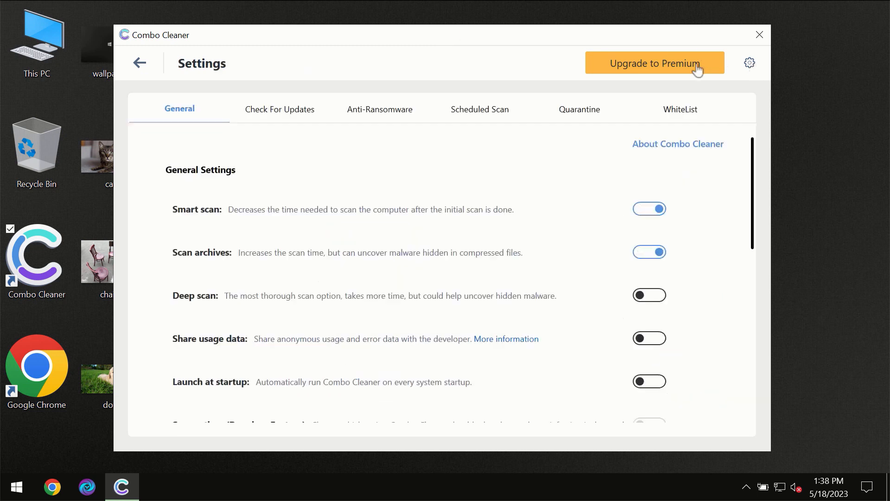
mouse_move(389, 130)
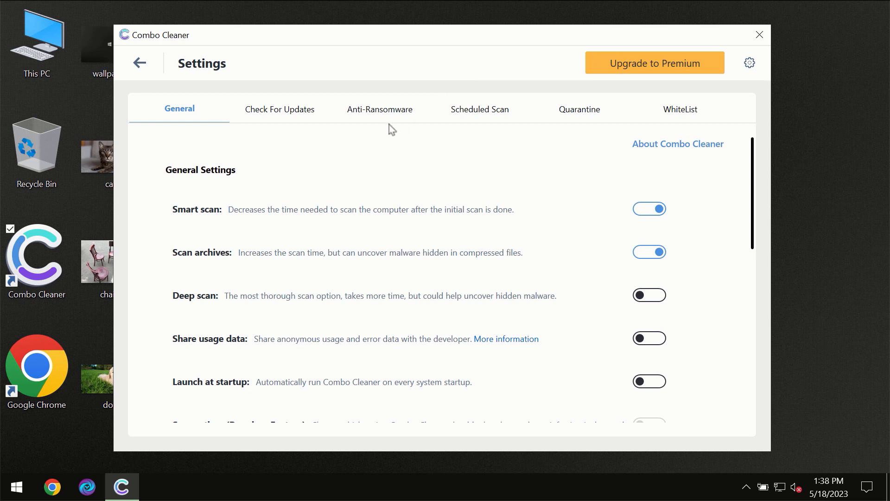
mouse_move(374, 119)
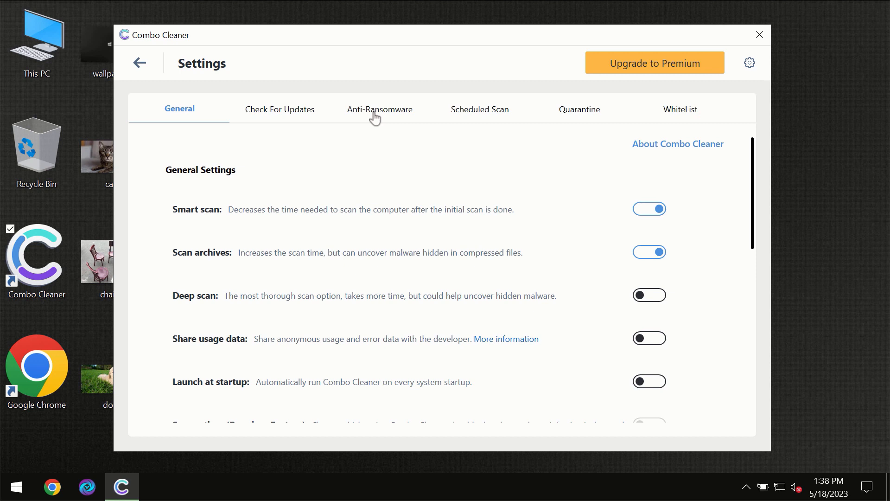
left_click(380, 110)
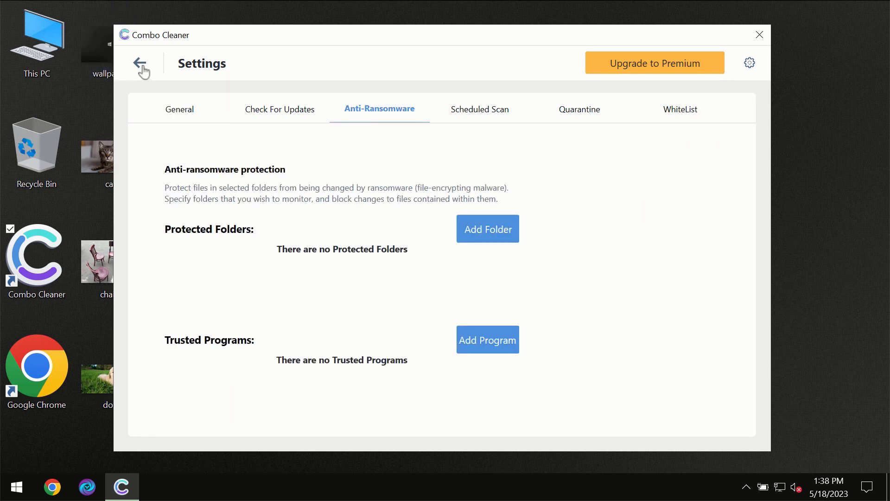
left_click(139, 61)
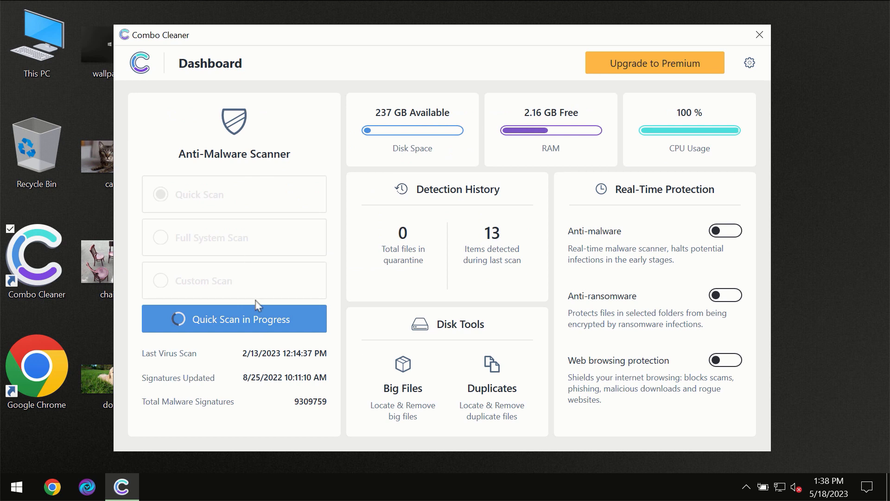
Reopen the running quick scan, see one adware threat found, then view the Premium upgrade offer.
left_click(234, 319)
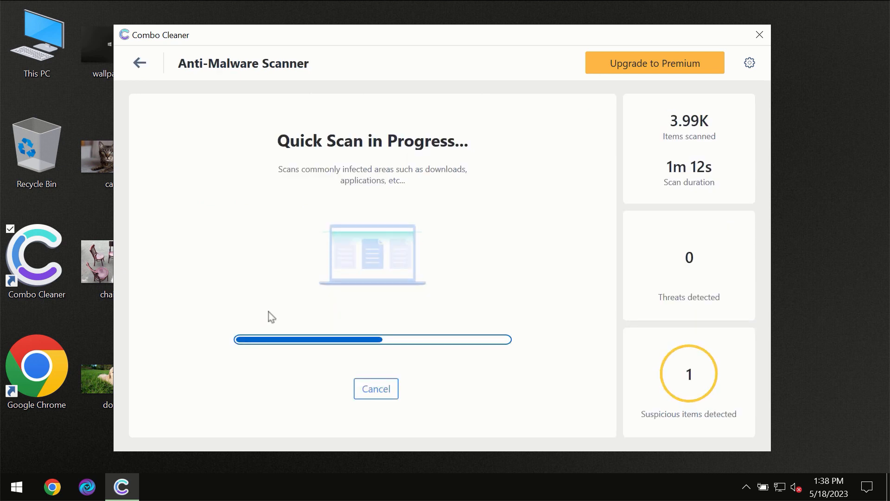
mouse_move(445, 183)
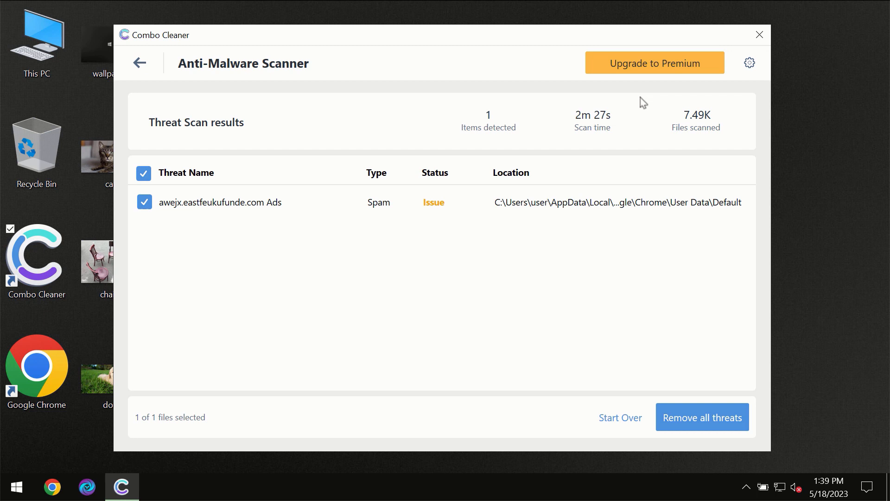
left_click(654, 63)
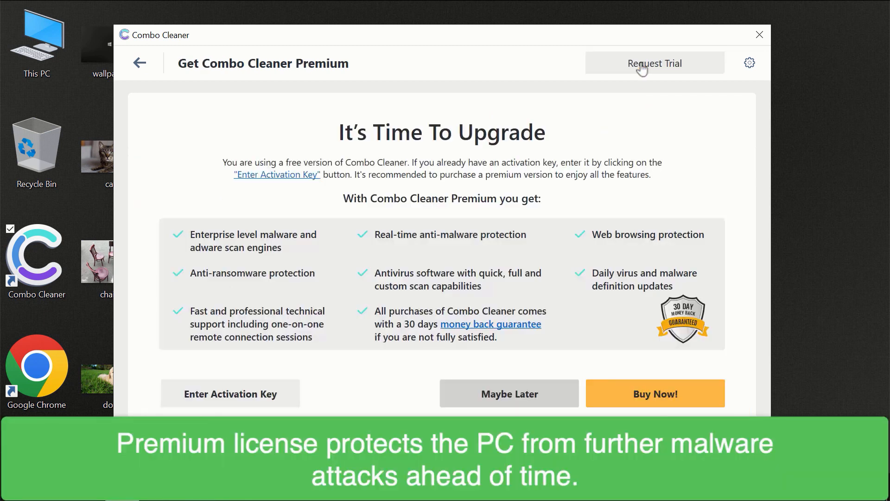